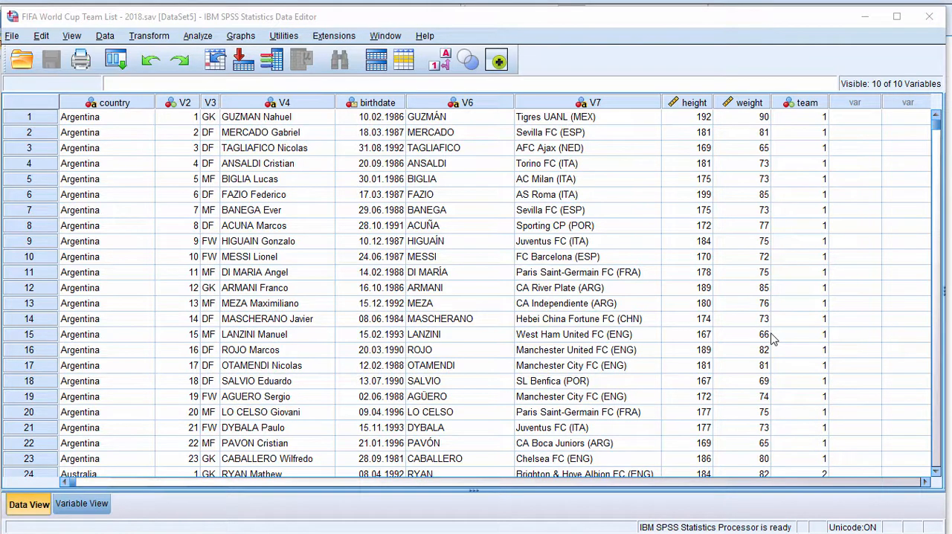
pyautogui.moveTo(311, 135)
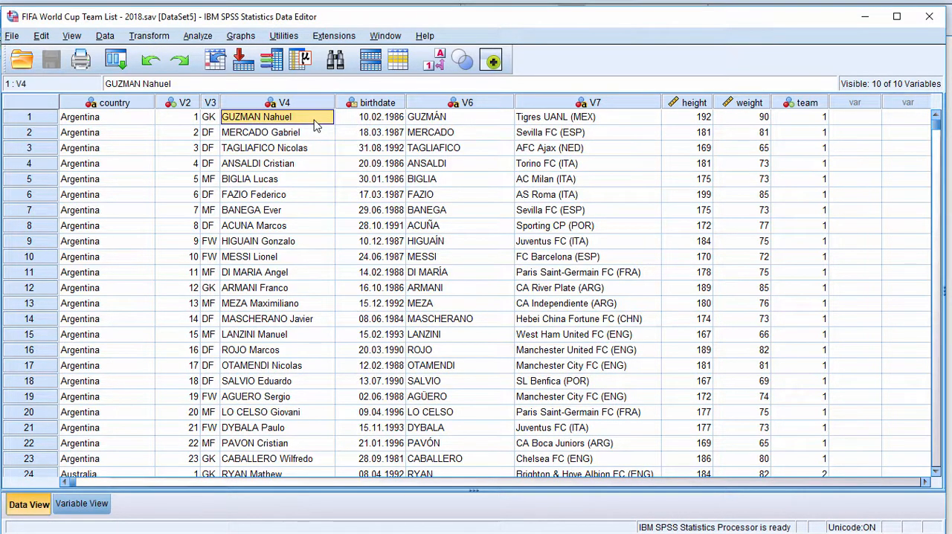
pyautogui.moveTo(297, 132)
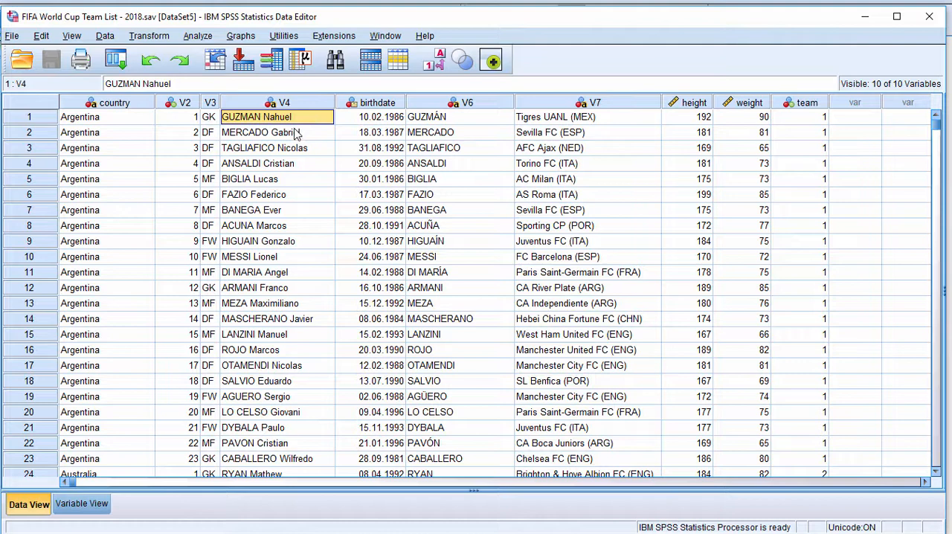
# Step: Browse the player data, the Graphs menu and the variable definitions, then return to the data grid
pyautogui.click(587, 116)
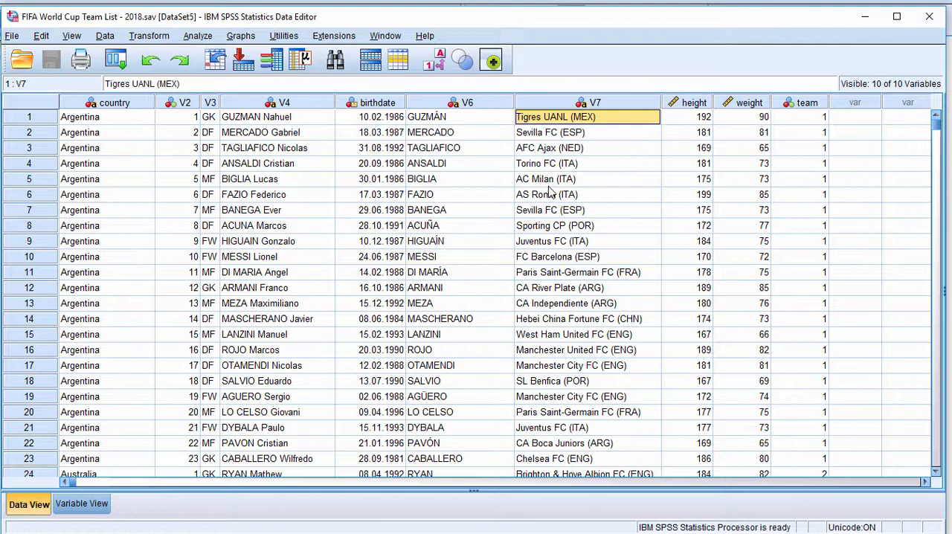
pyautogui.moveTo(387, 249)
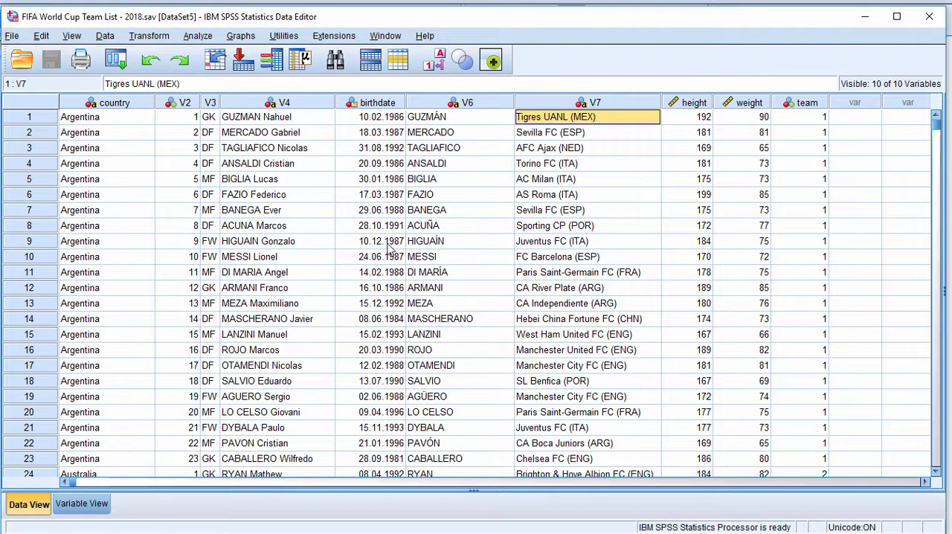
pyautogui.moveTo(310, 236)
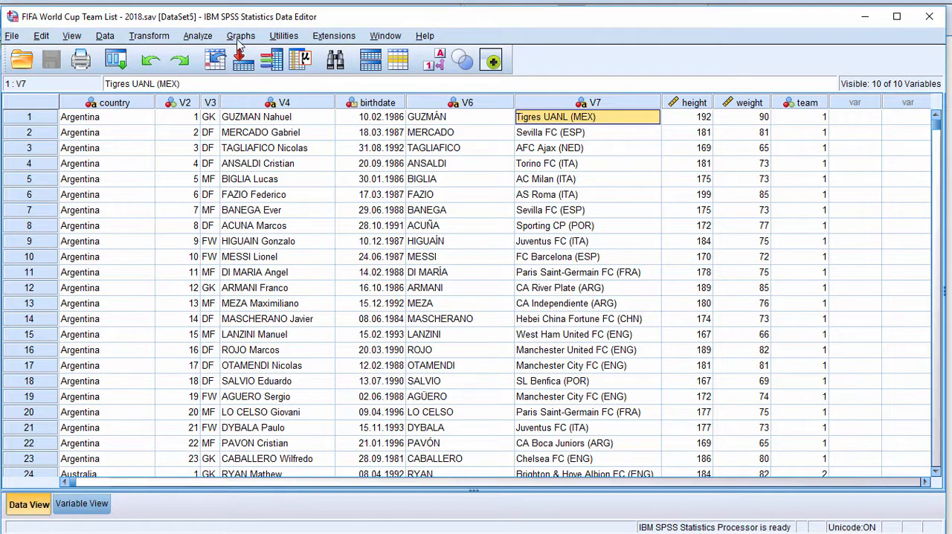
pyautogui.click(257, 35)
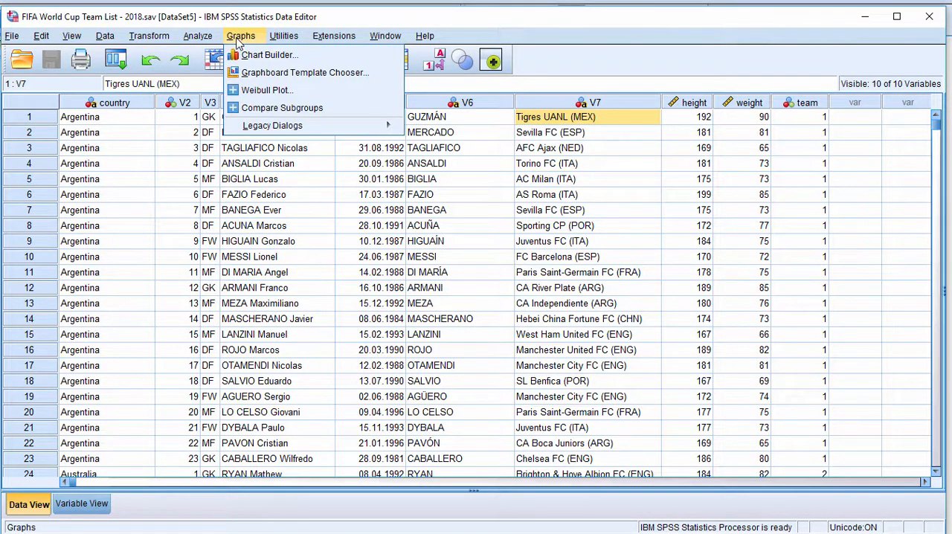
pyautogui.moveTo(247, 54)
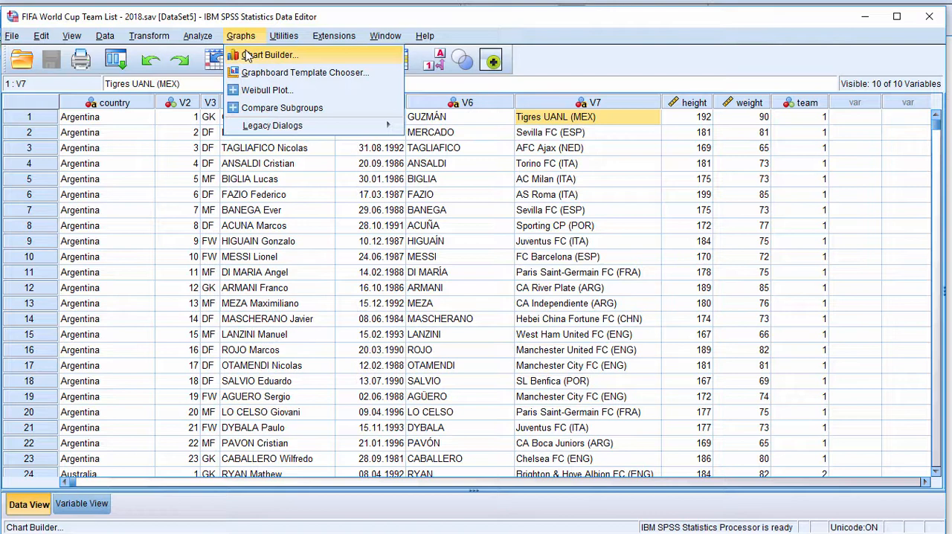
pyautogui.click(240, 35)
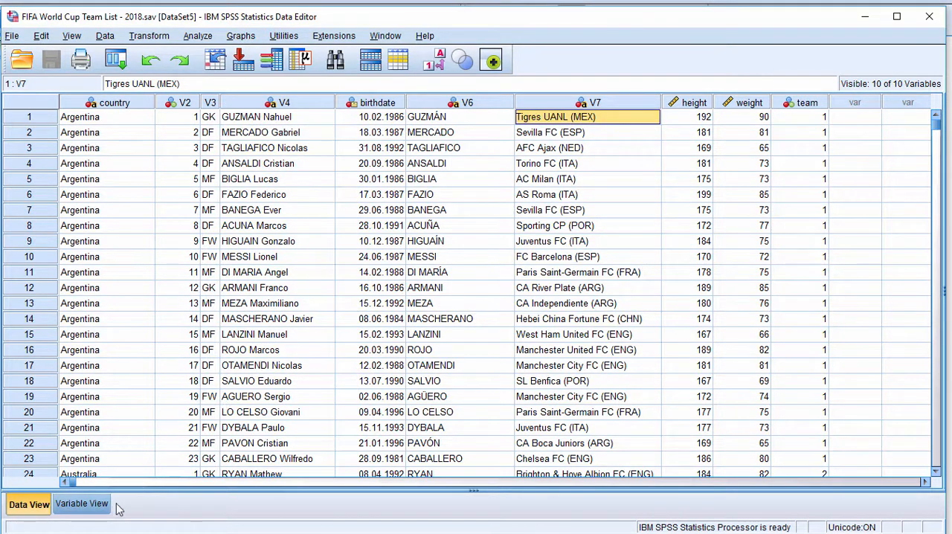
pyautogui.click(240, 35)
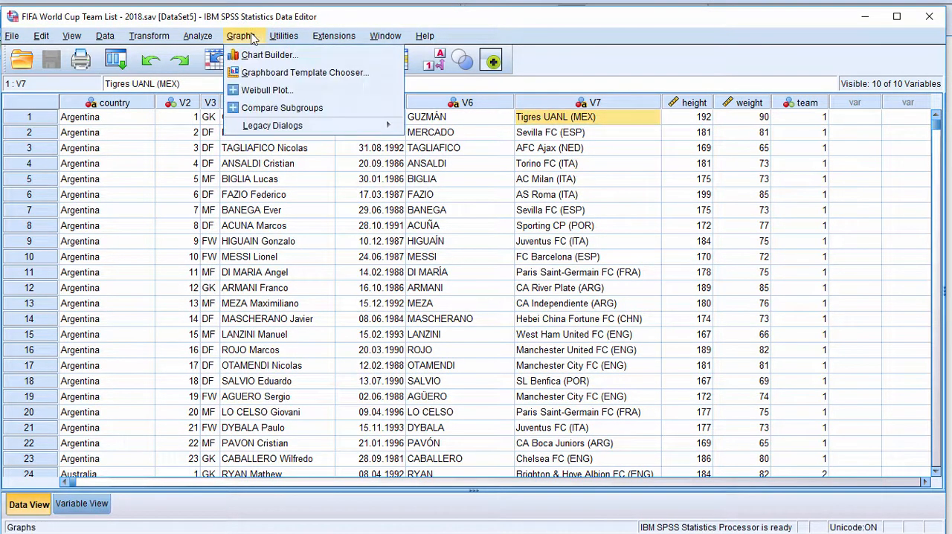
pyautogui.click(82, 506)
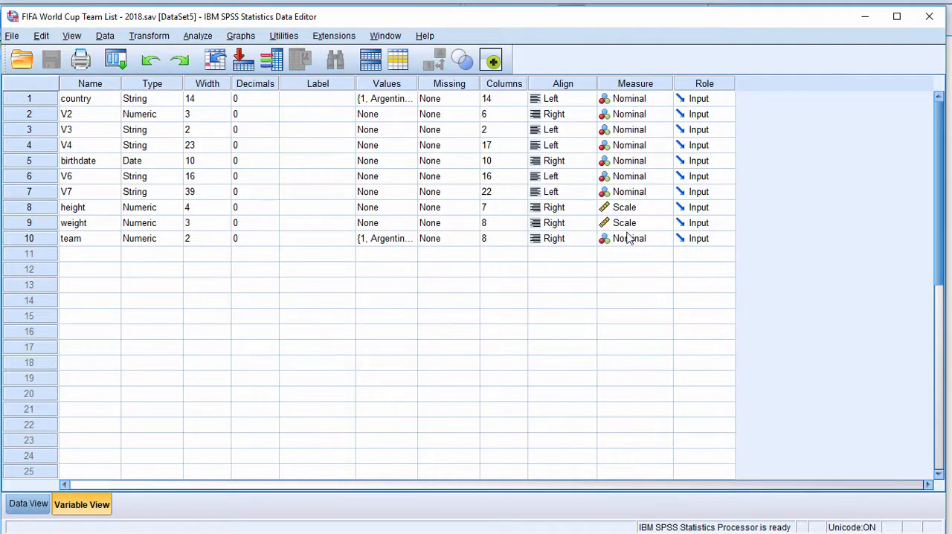
pyautogui.moveTo(652, 93)
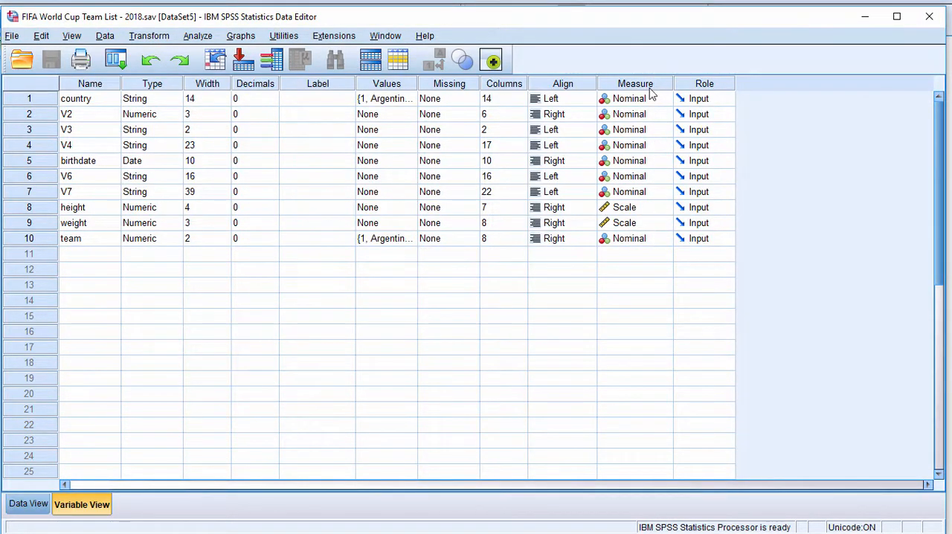
pyautogui.moveTo(662, 103)
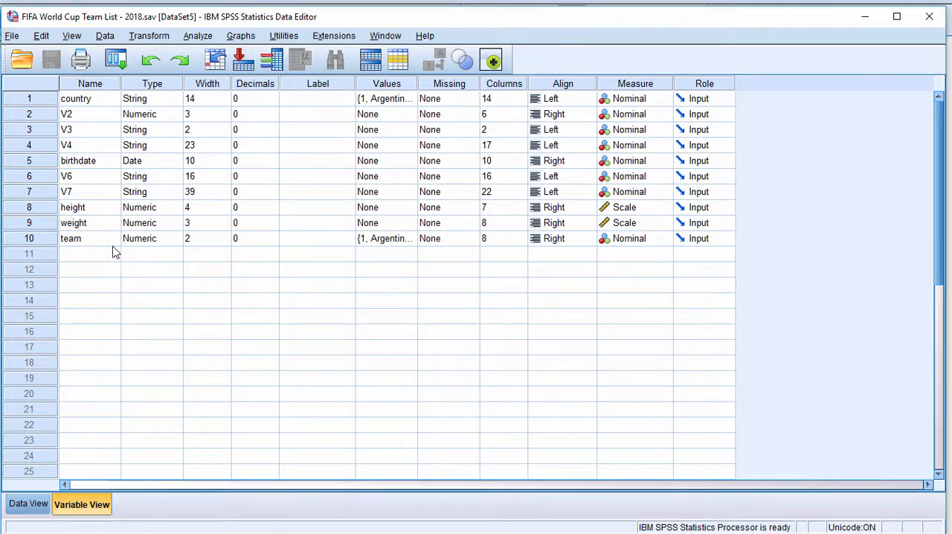
pyautogui.click(664, 238)
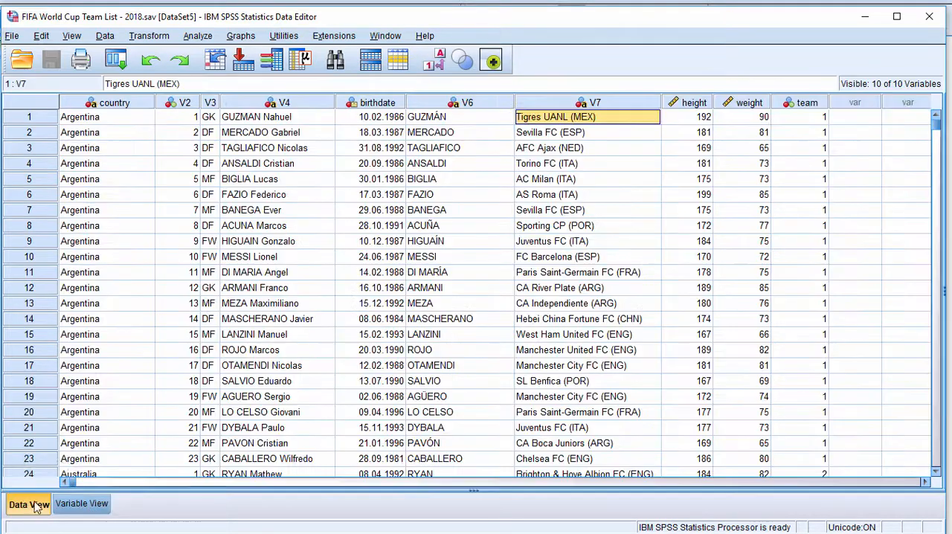
# Step: In Chart Builder, place height on the Y-axis and team on the X-axis
pyautogui.click(257, 35)
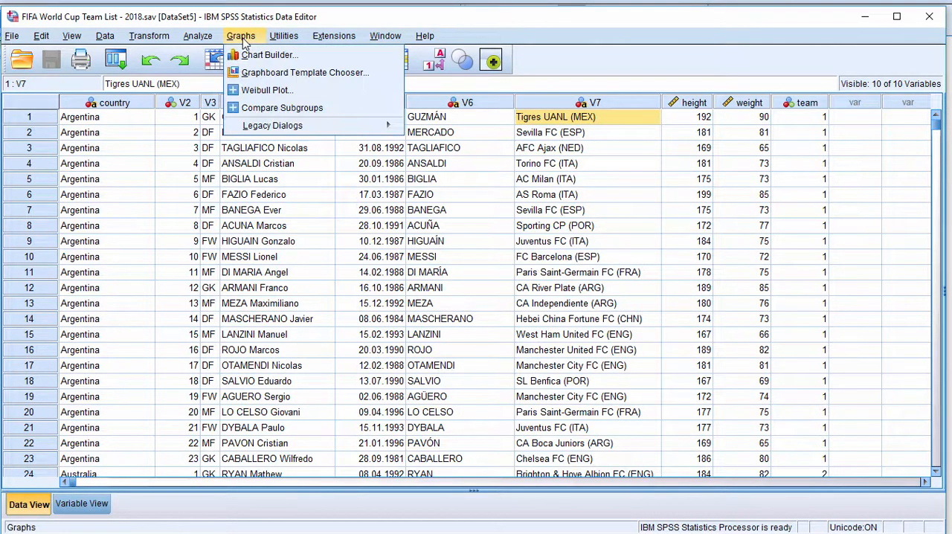
pyautogui.click(271, 55)
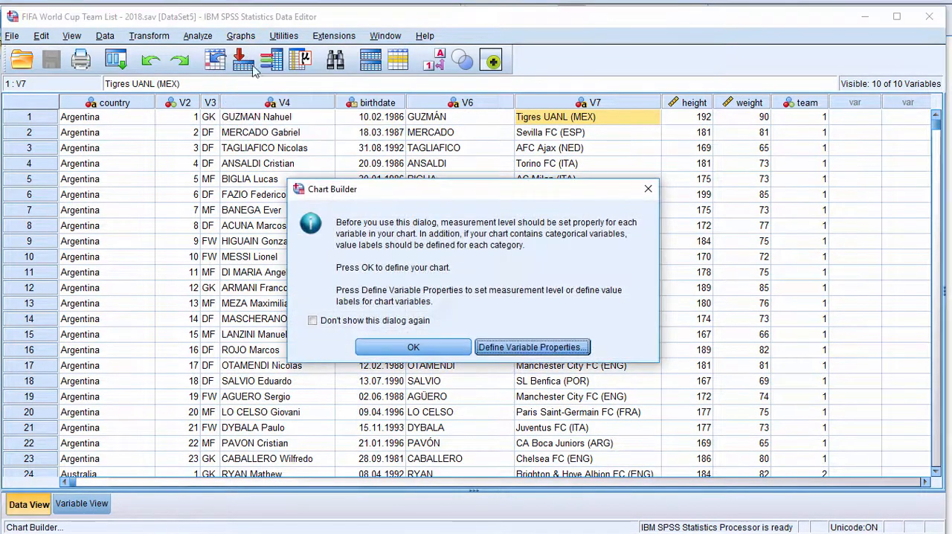
pyautogui.click(413, 346)
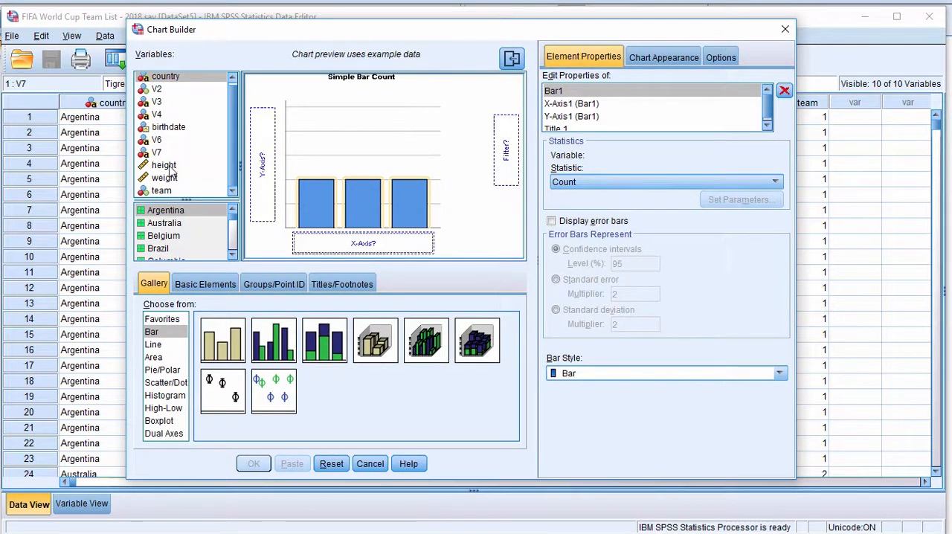
pyautogui.click(163, 164)
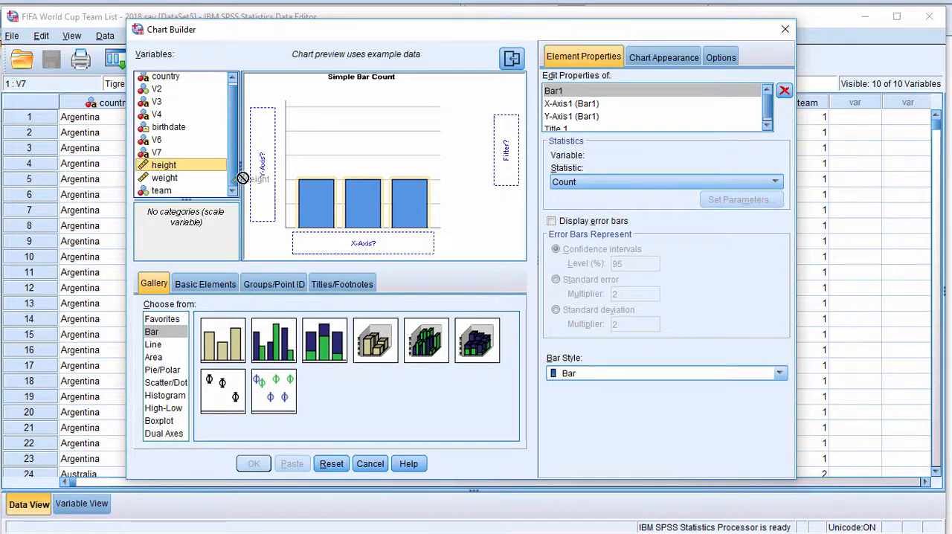
pyautogui.moveTo(164, 164); pyautogui.dragTo(261, 160)
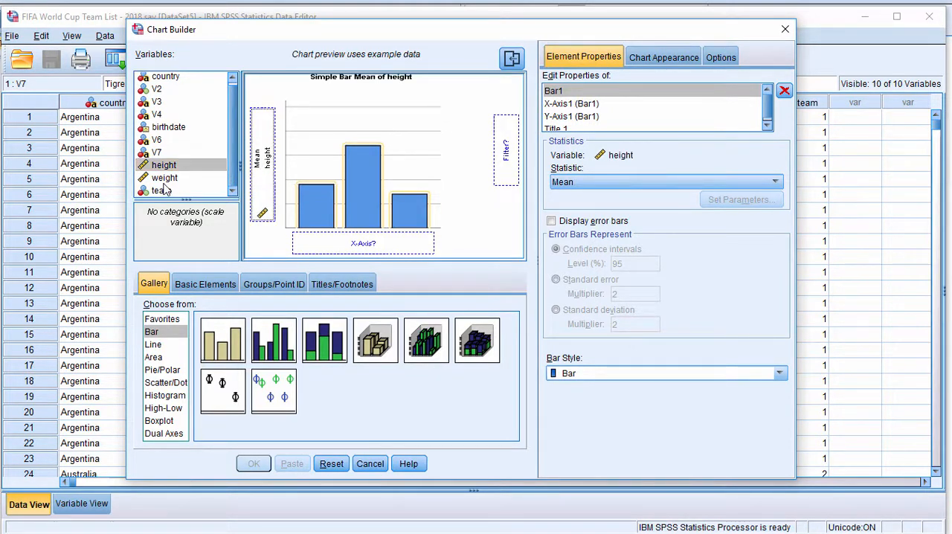
pyautogui.click(162, 191)
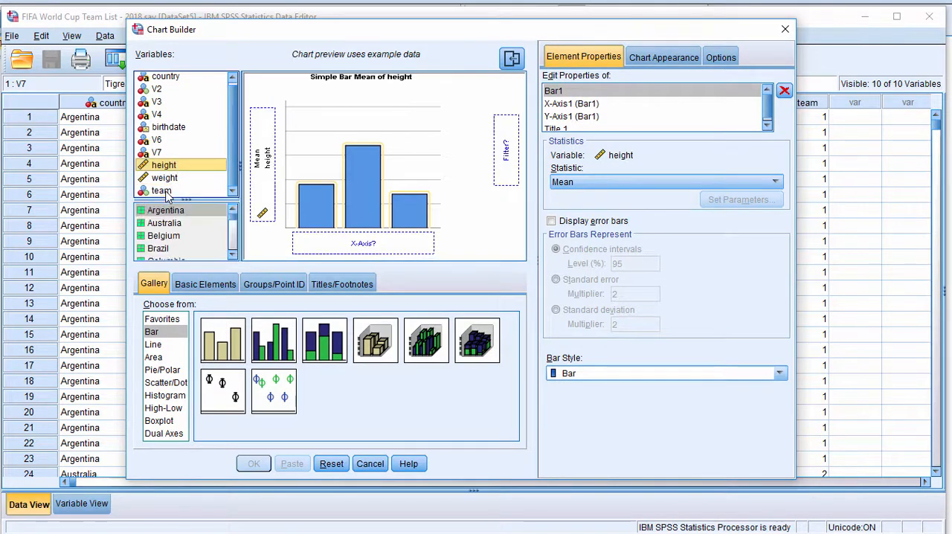
pyautogui.click(161, 191)
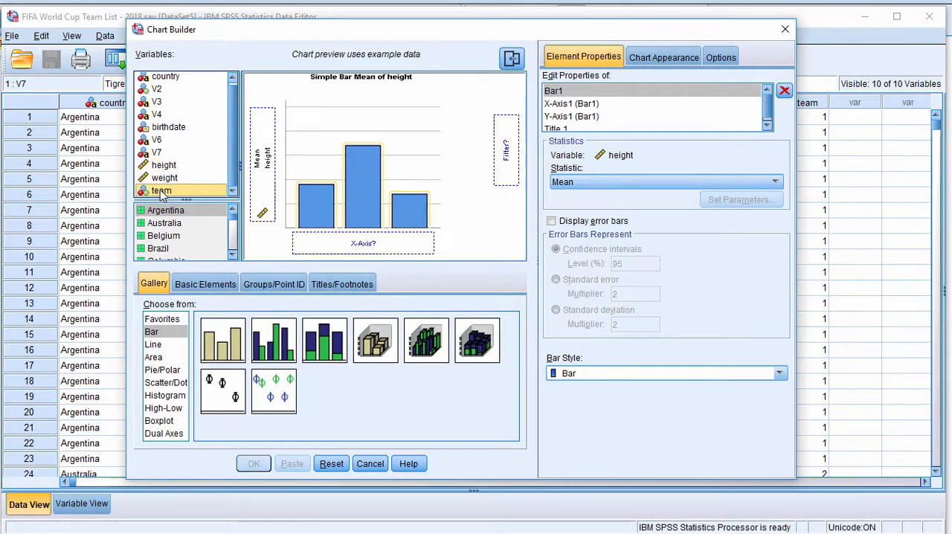
pyautogui.moveTo(161, 191); pyautogui.dragTo(363, 243)
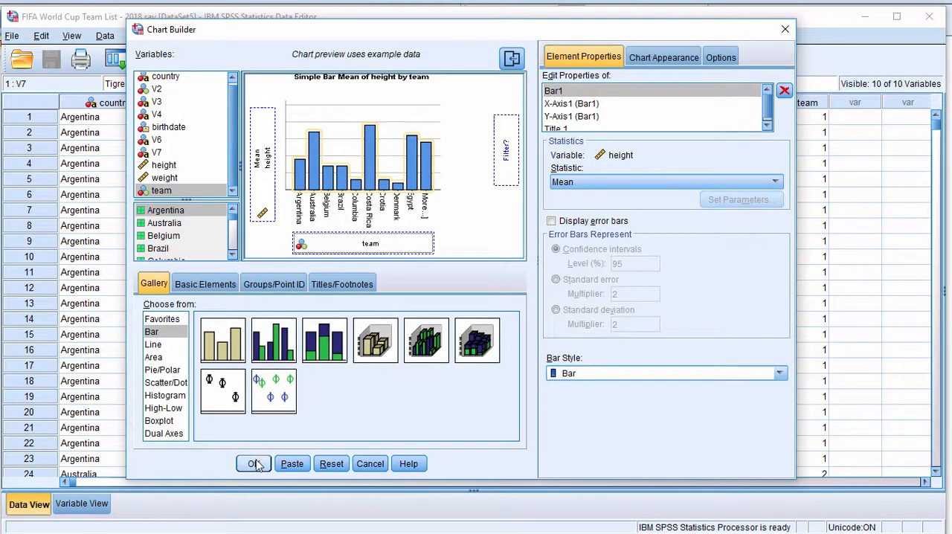
# Step: Run Chart Builder to output the mean-height-by-team bar chart, teams alphabetical
pyautogui.click(253, 463)
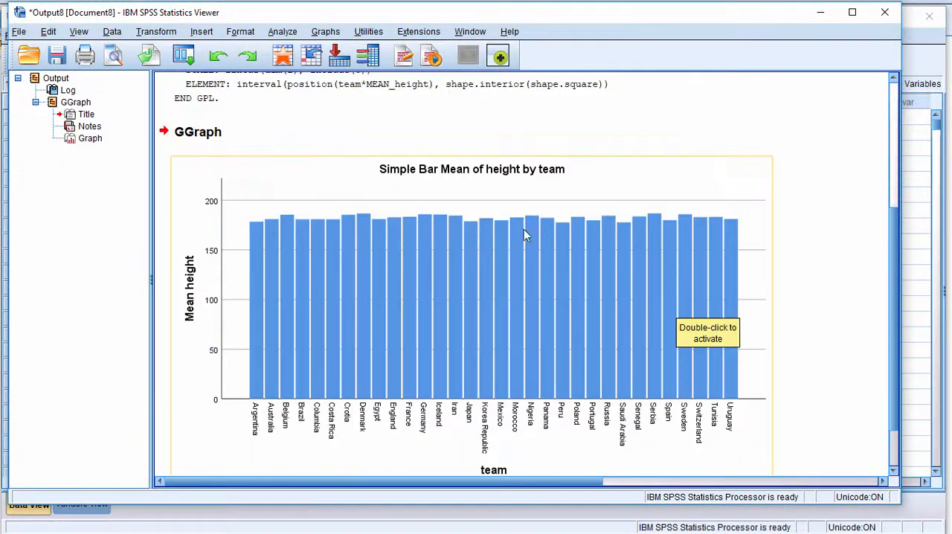
pyautogui.moveTo(590, 238)
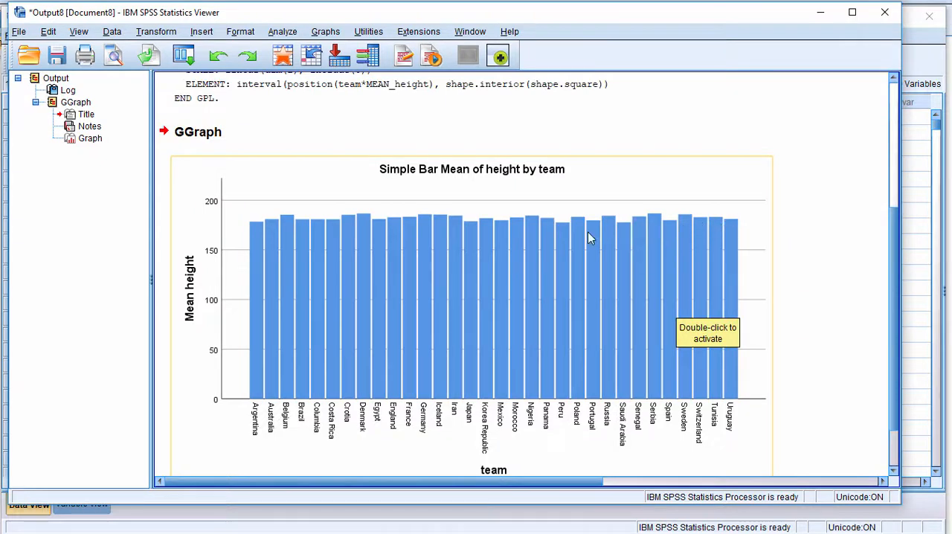
pyautogui.moveTo(306, 236)
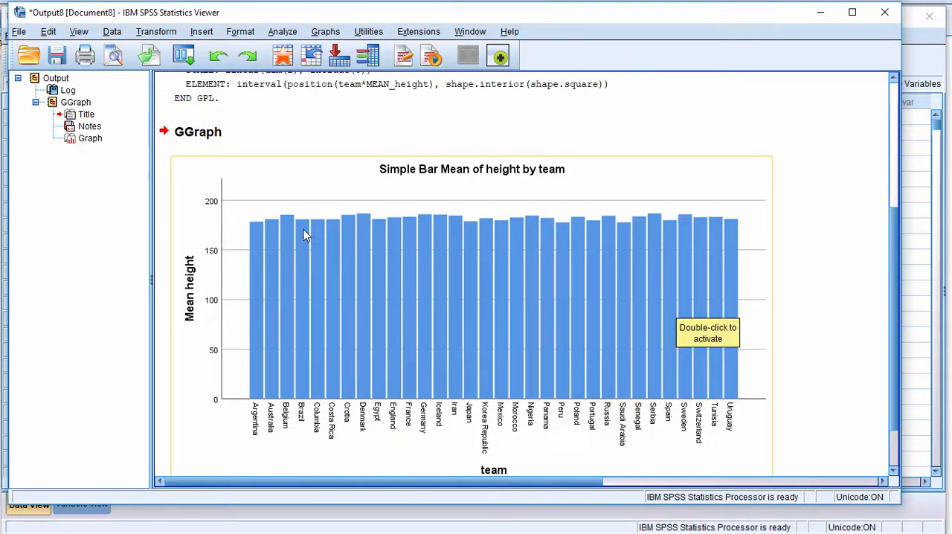
pyautogui.moveTo(283, 434)
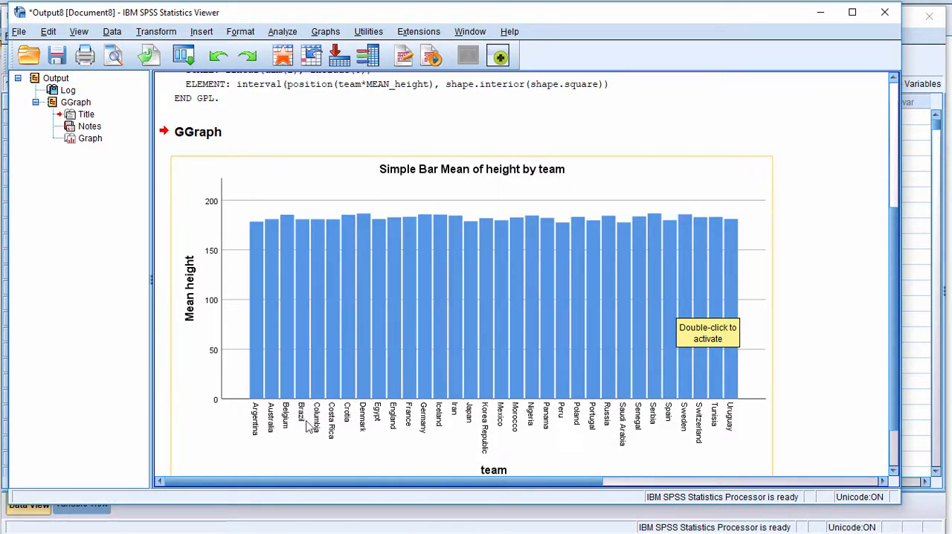
pyautogui.moveTo(590, 344)
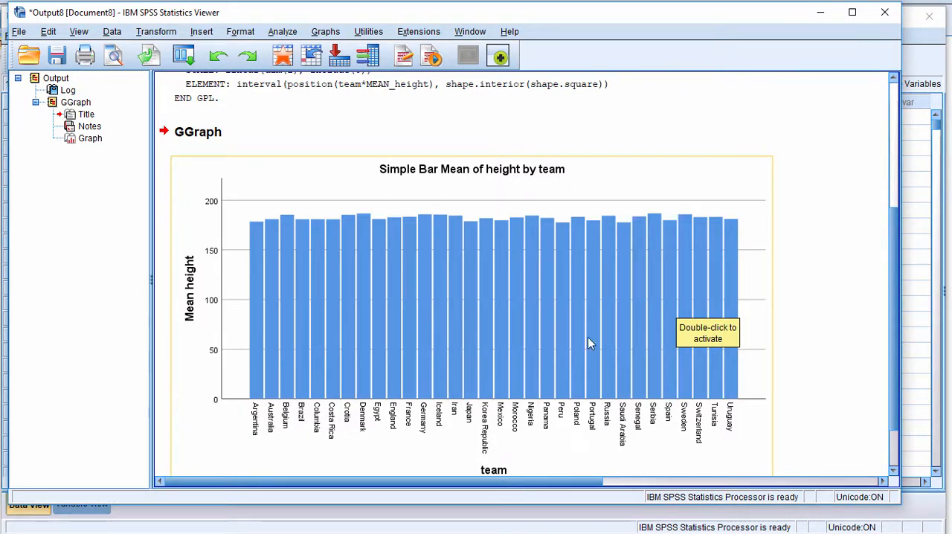
pyautogui.doubleClick(590, 343)
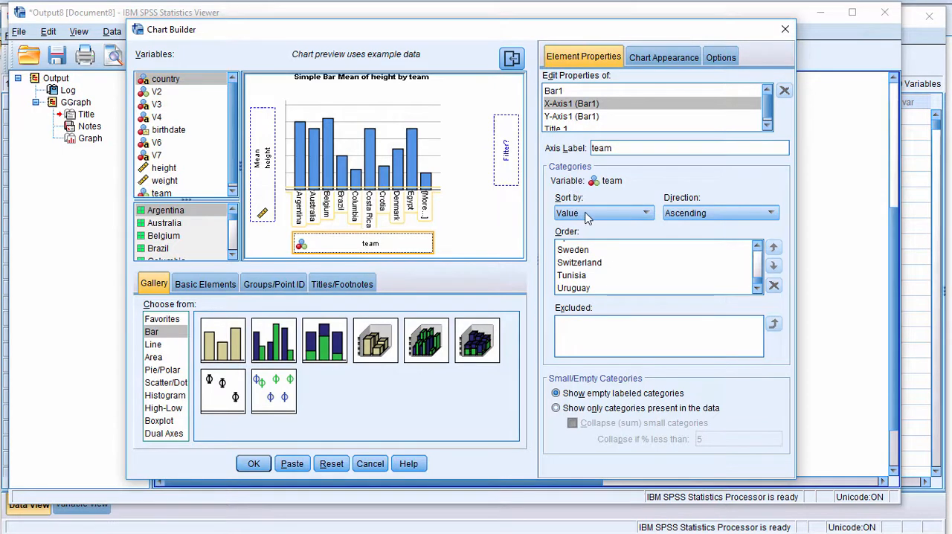
pyautogui.moveTo(675, 217)
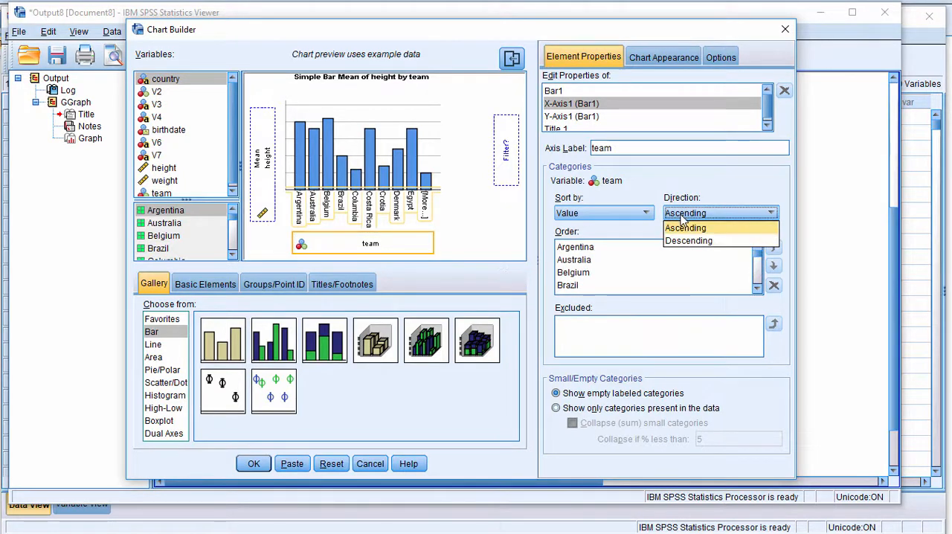
pyautogui.click(686, 228)
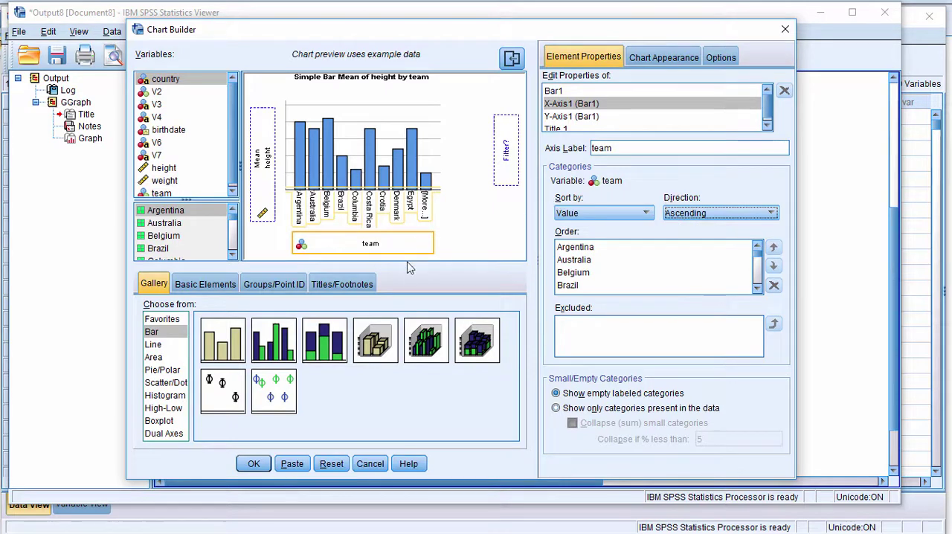
pyautogui.click(252, 463)
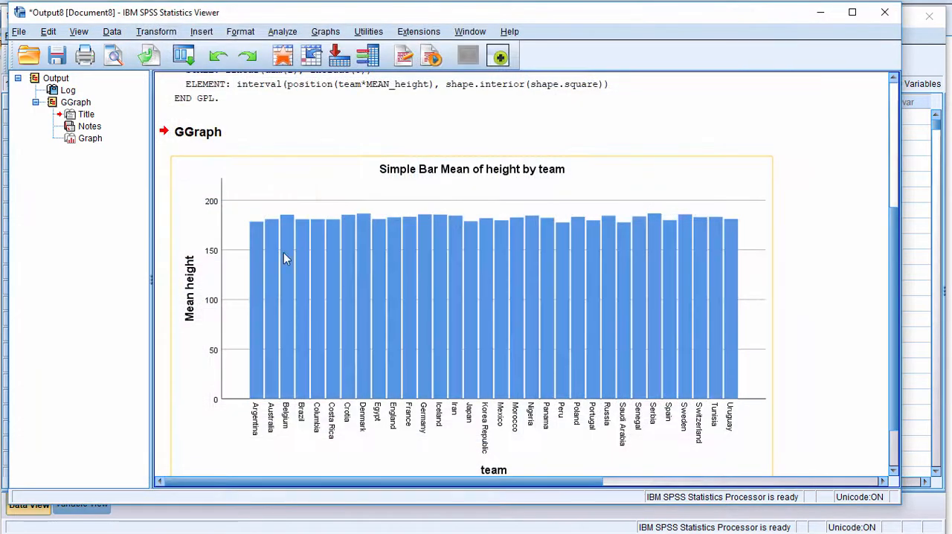
pyautogui.moveTo(688, 279)
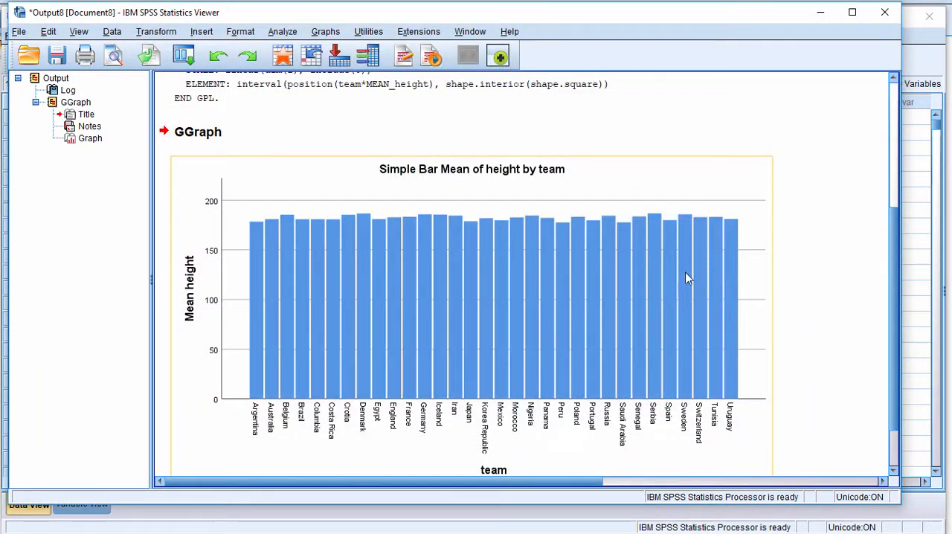
pyautogui.moveTo(610, 238)
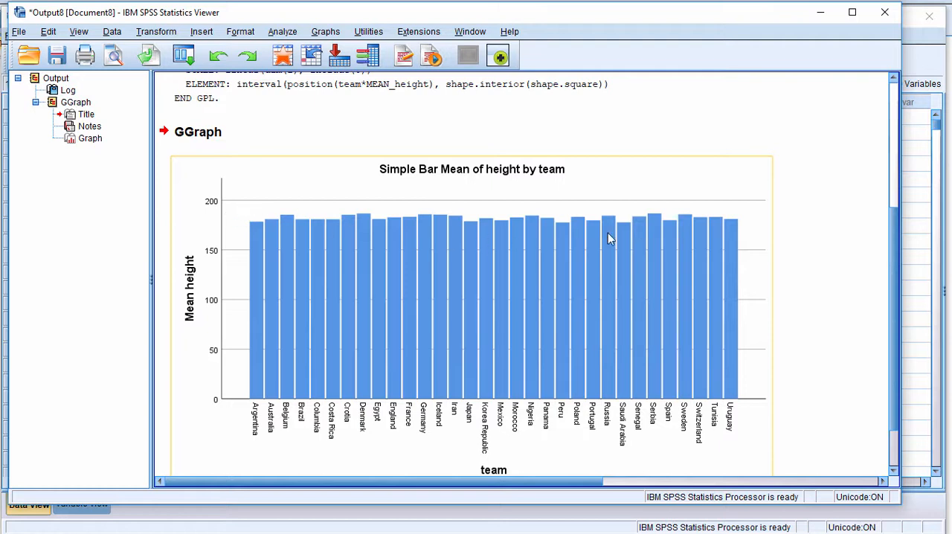
pyautogui.moveTo(403, 312)
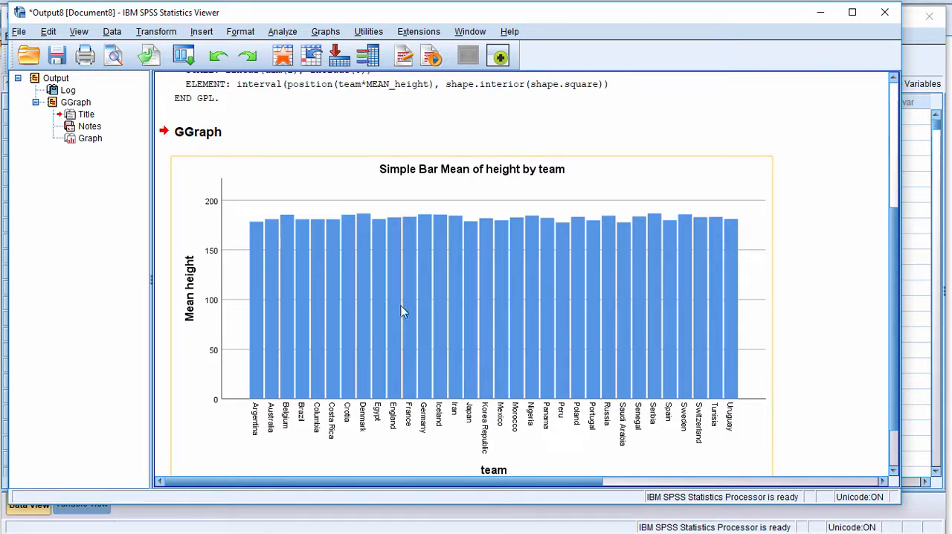
# Step: Reopen Chart Builder with the bar chart settings and paste its GGRAPH syntax into a Syntax Editor
pyautogui.click(325, 31)
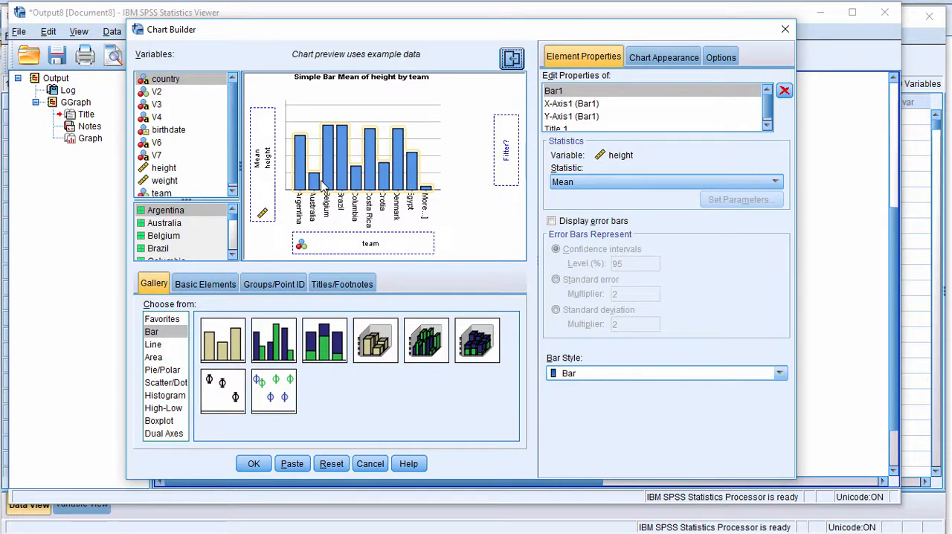
pyautogui.click(253, 463)
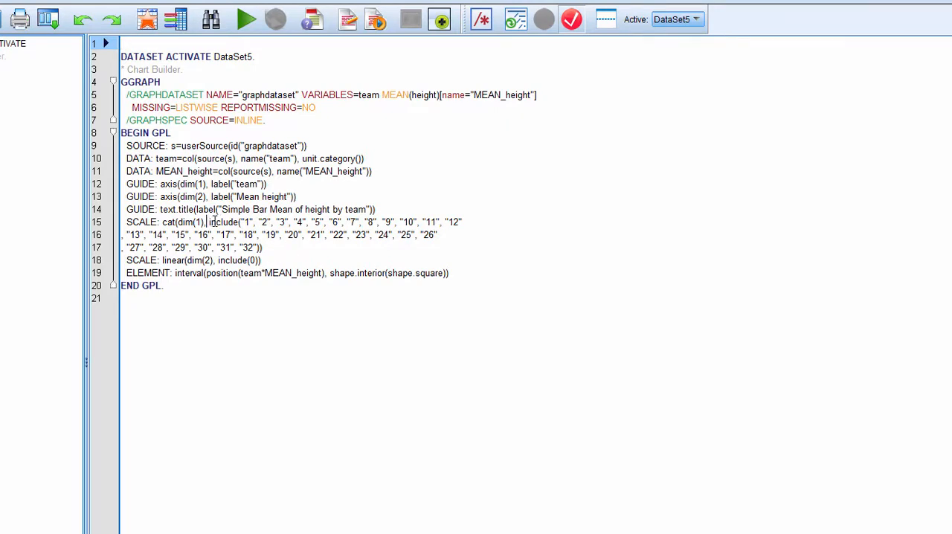
pyautogui.moveTo(209, 222); pyautogui.dragTo(262, 247)
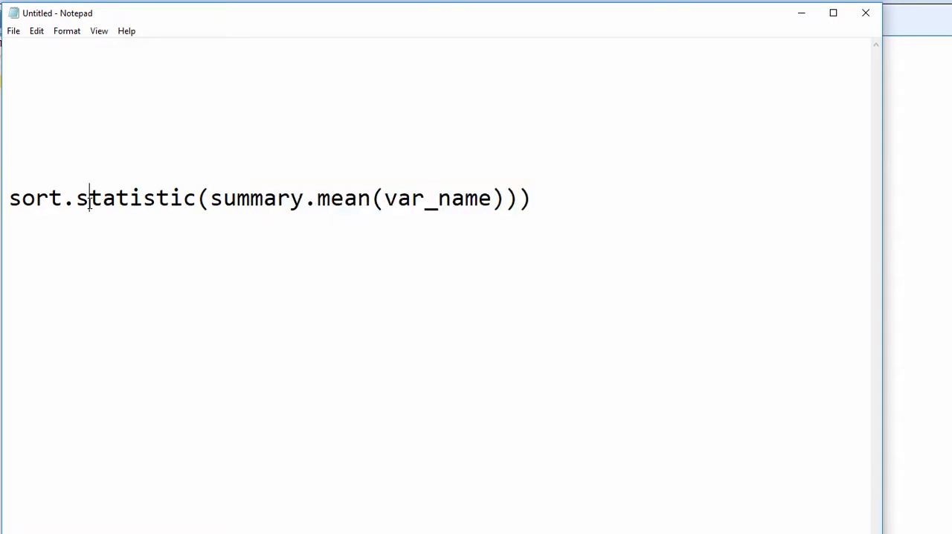
# Step: Select and copy the sort.statistic(summary.mean(var_name)) line in Notepad
pyautogui.moveTo(210, 198); pyautogui.dragTo(530, 198)
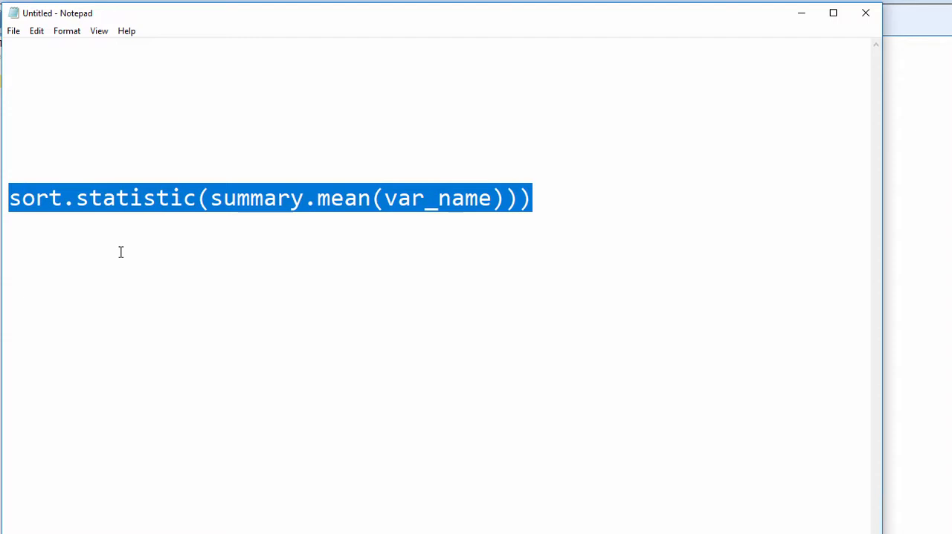
pyautogui.moveTo(805, 32)
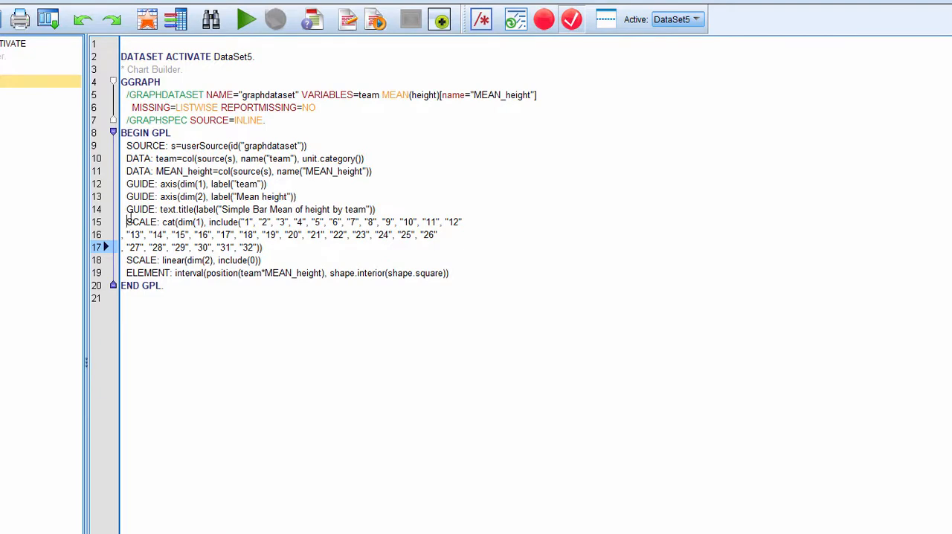
# Step: Swap the SCALE: cat line's team include list for the pasted sort.statistic(summary.mean(var_name)) expression
pyautogui.doubleClick(164, 222)
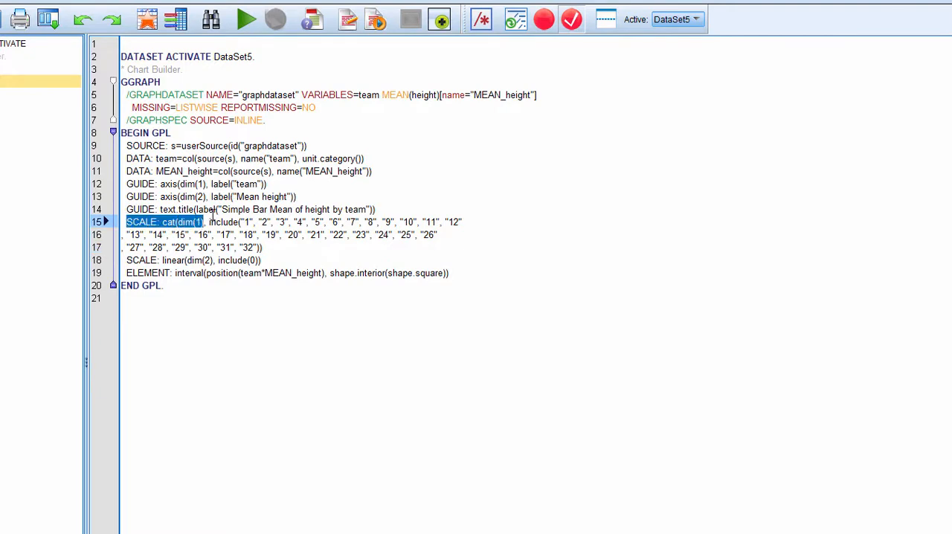
pyautogui.click(259, 247)
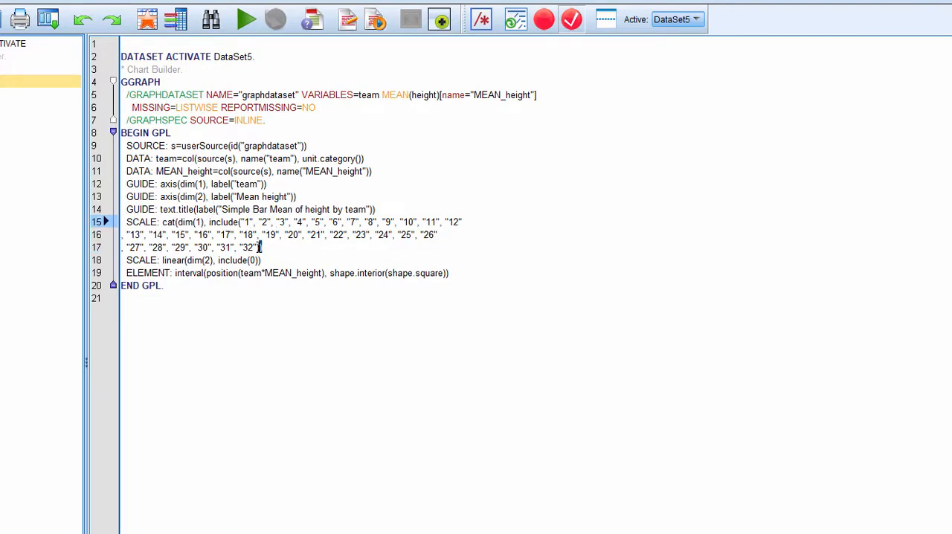
pyautogui.moveTo(210, 222); pyautogui.dragTo(261, 247)
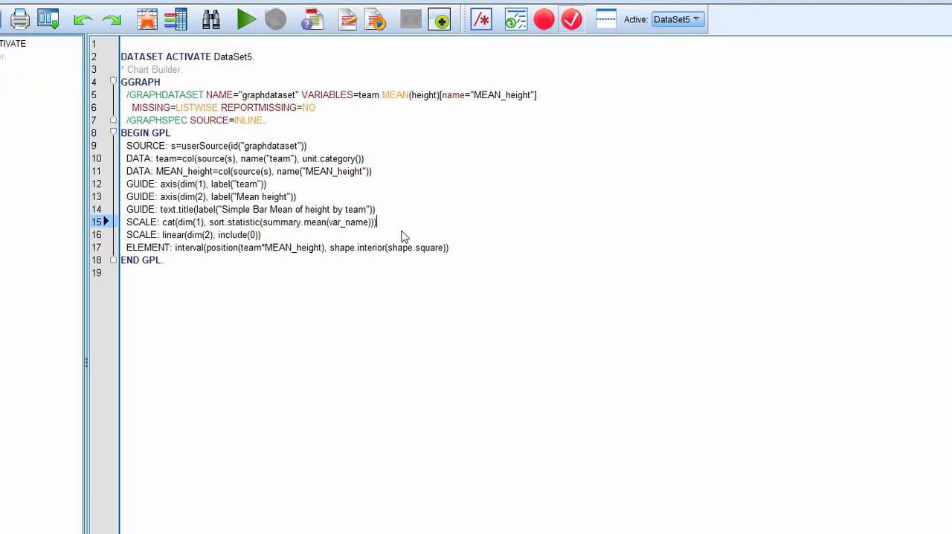
pyautogui.moveTo(397, 231)
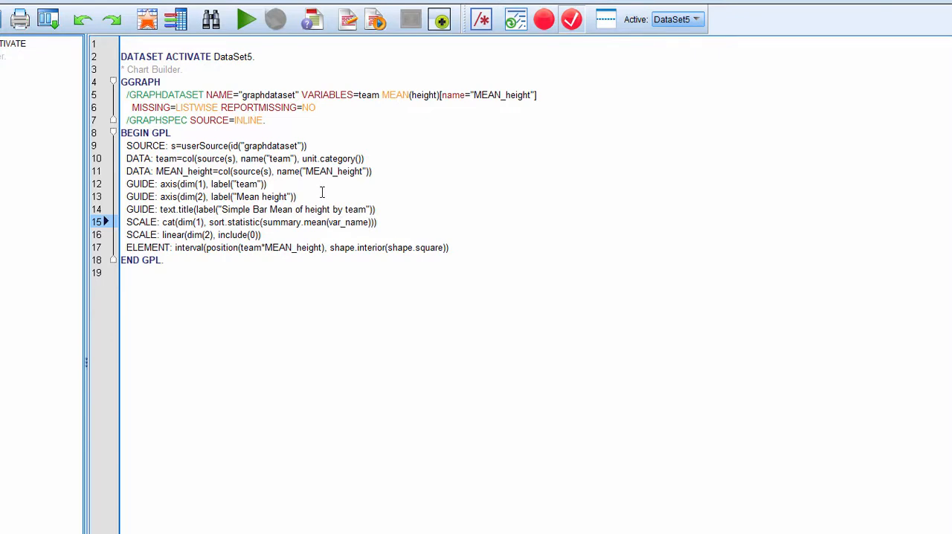
pyautogui.doubleClick(349, 222)
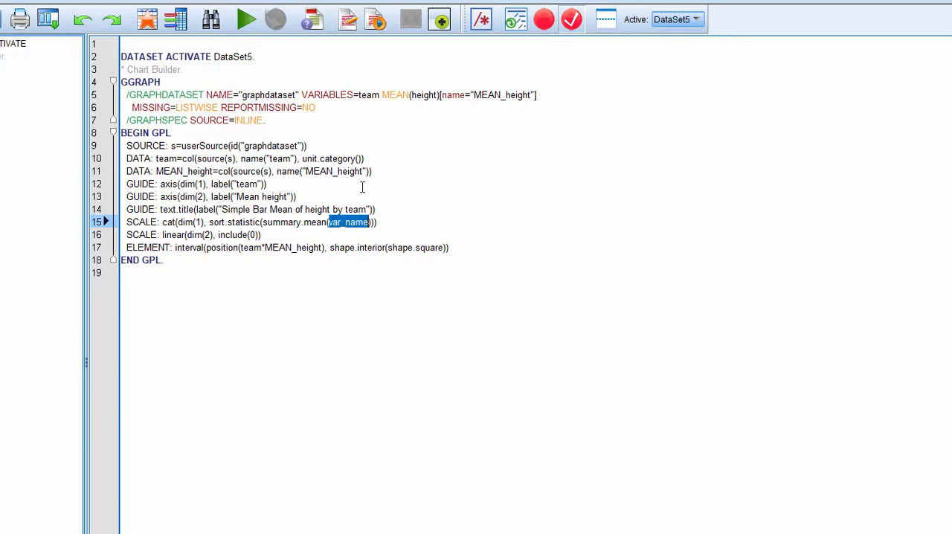
pyautogui.moveTo(366, 187)
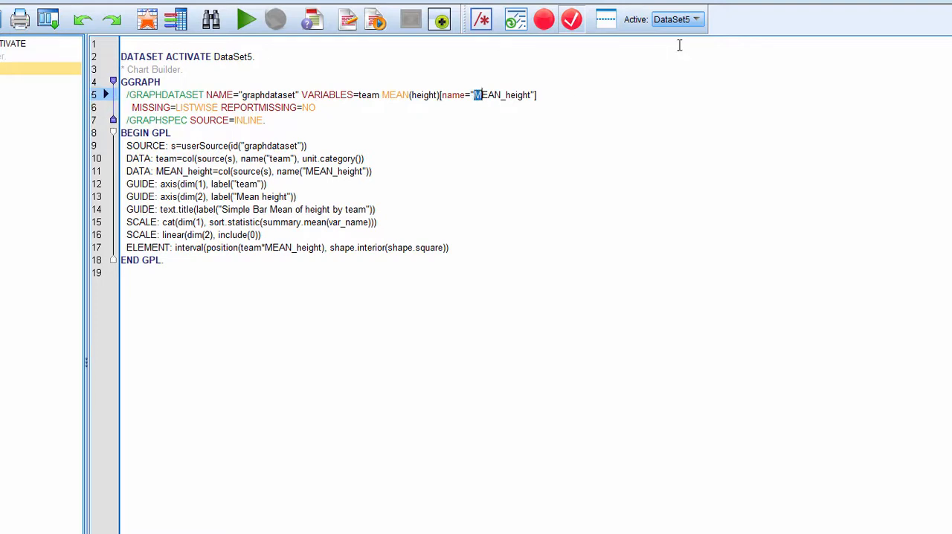
# Step: Replace var_name with MEAN_height in the sort expression and select the whole GGRAPH block
pyautogui.doubleClick(502, 95)
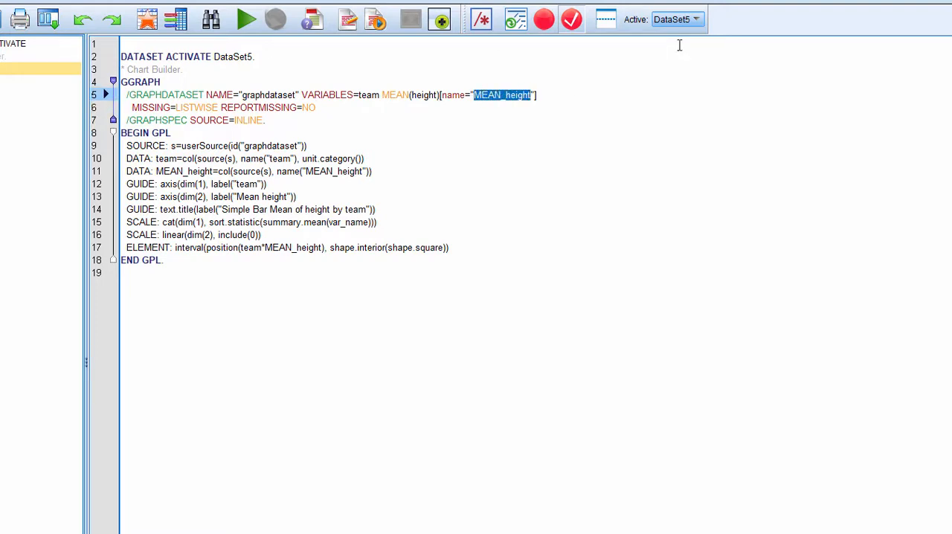
pyautogui.moveTo(370, 228)
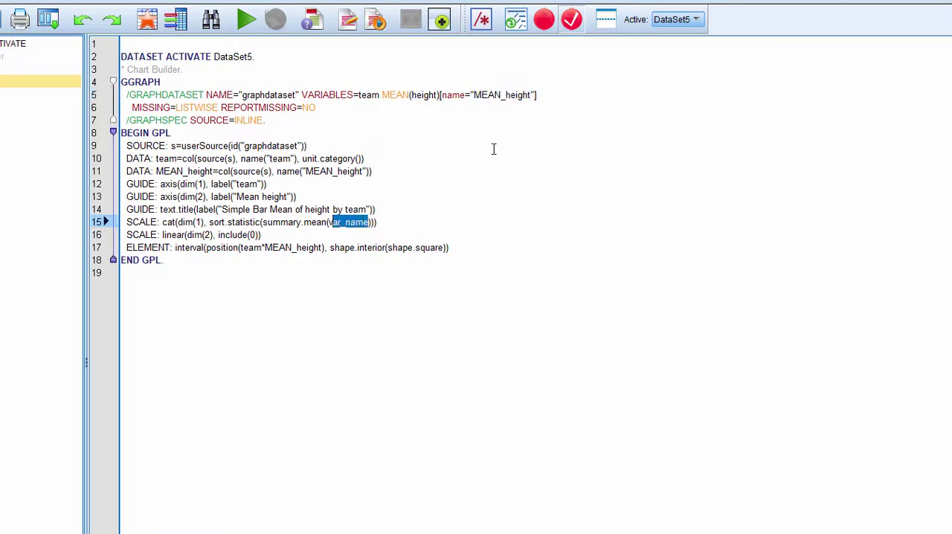
pyautogui.write('MEAN_height')
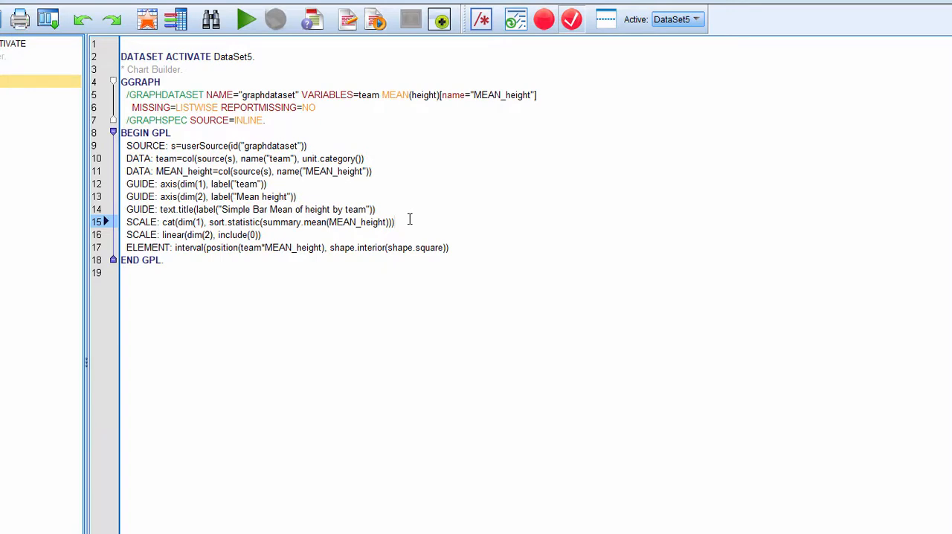
pyautogui.click(166, 260)
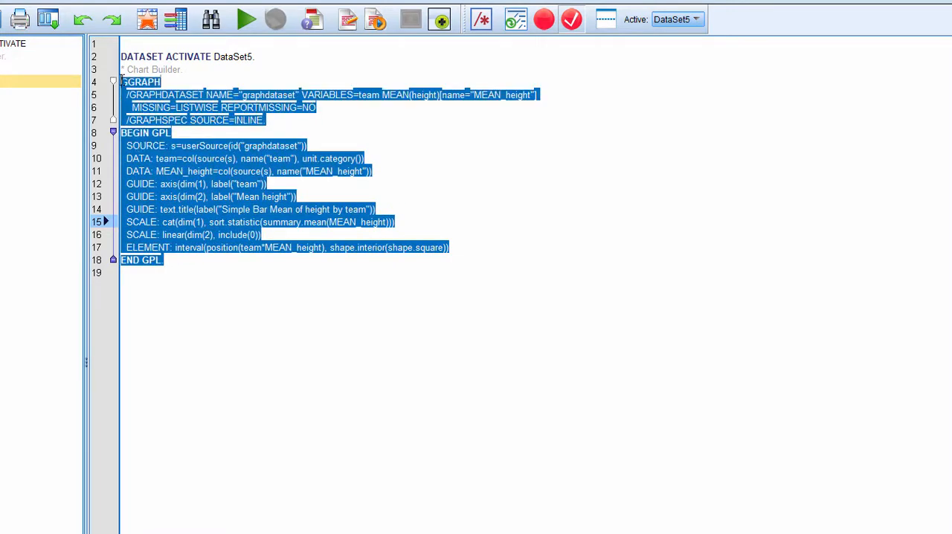
# Step: Run the selected GGRAPH syntax to chart teams by ascending mean height, Peru to Serbia
pyautogui.click(242, 16)
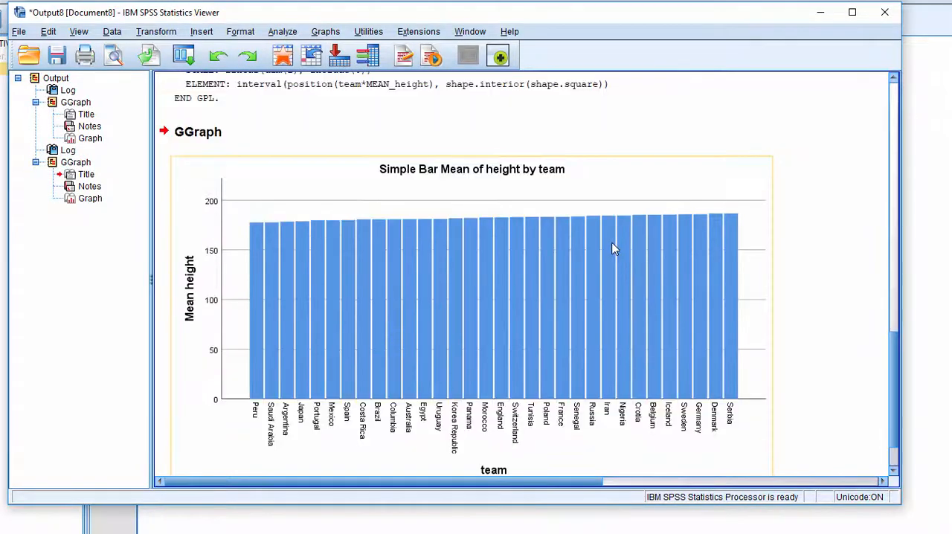
pyautogui.moveTo(254, 238)
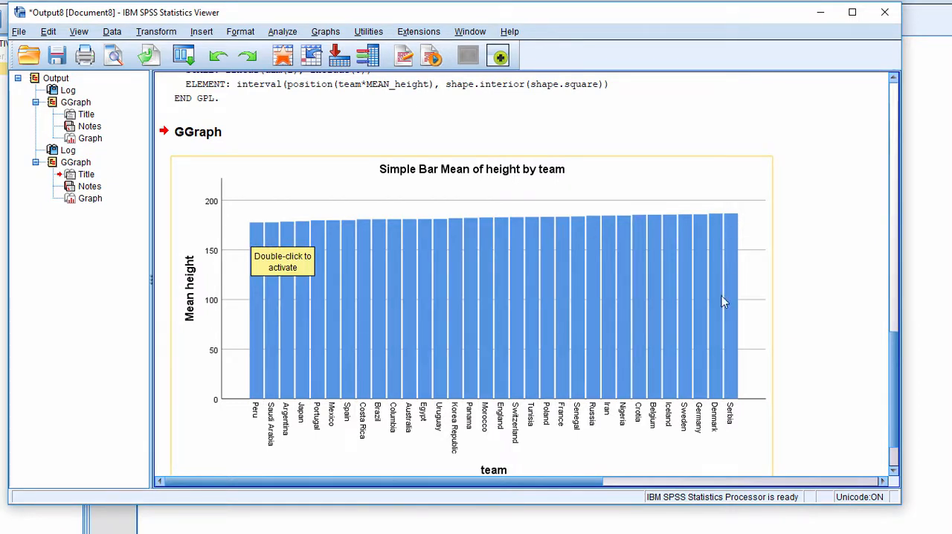
pyautogui.moveTo(679, 322)
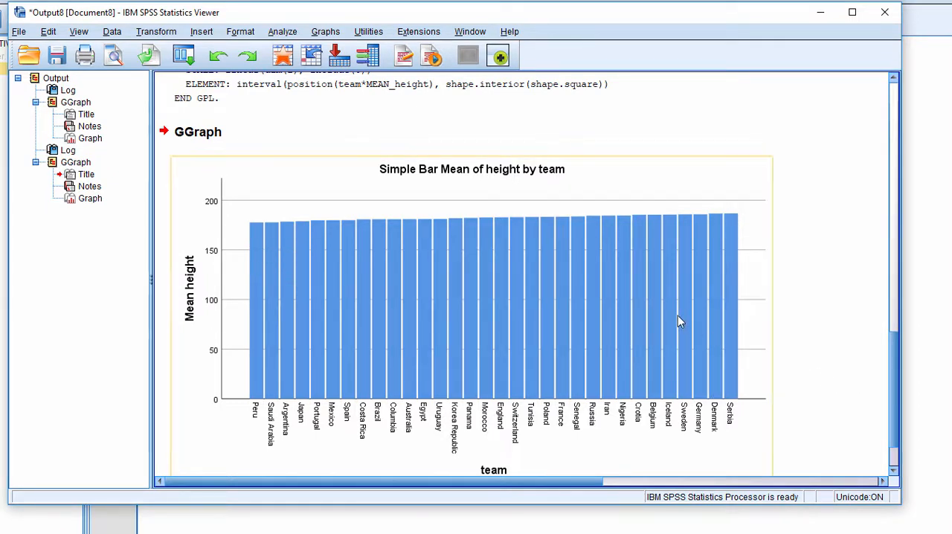
pyautogui.moveTo(649, 296)
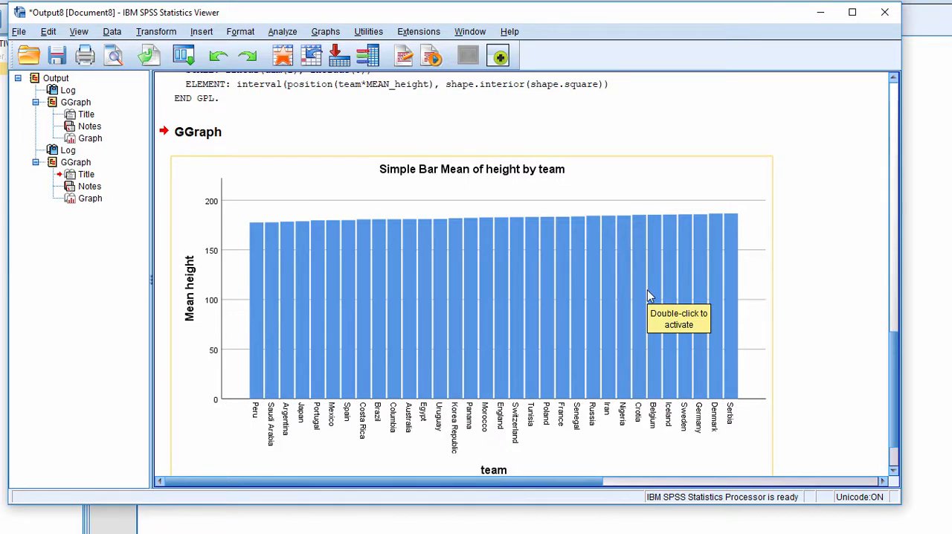
pyautogui.click(326, 31)
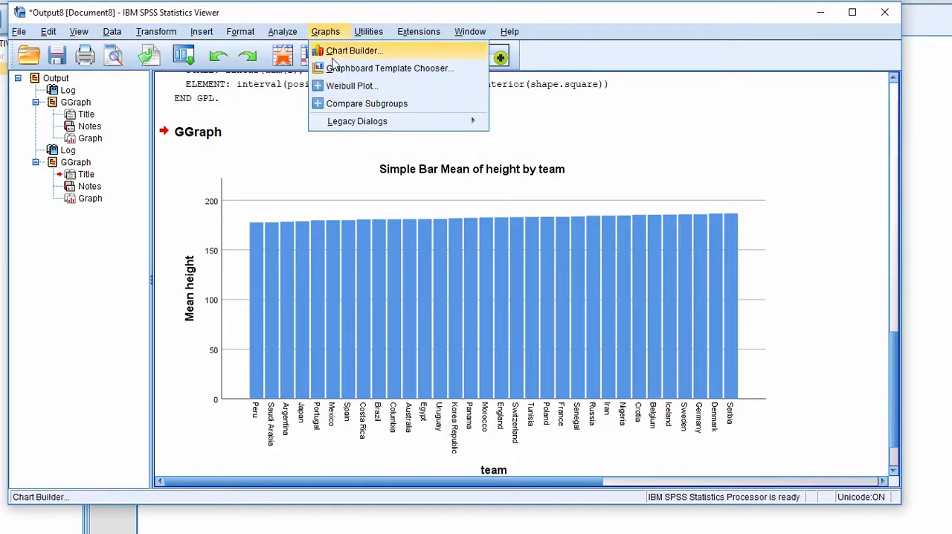
# Step: Check the X-axis Sort by and Direction options in Chart Builder, then return to the syntax
pyautogui.click(359, 50)
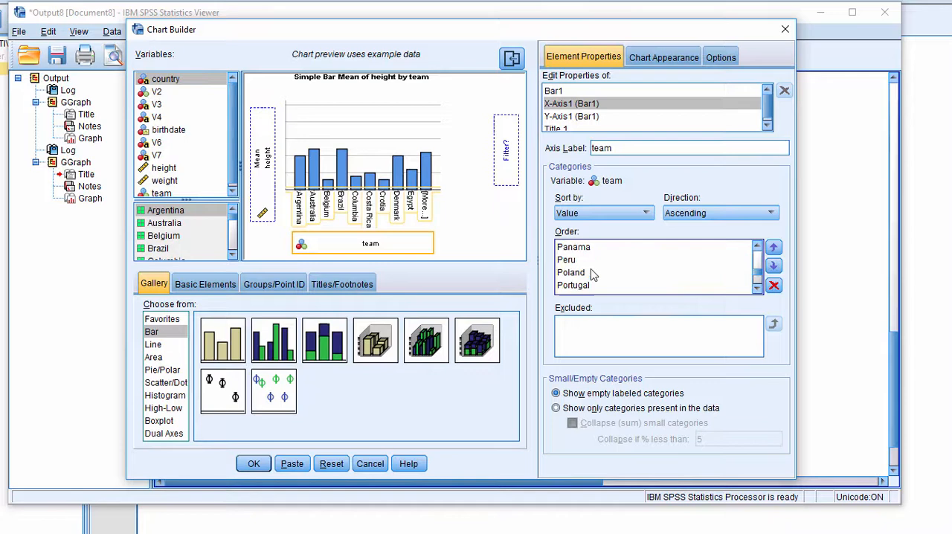
pyautogui.click(253, 463)
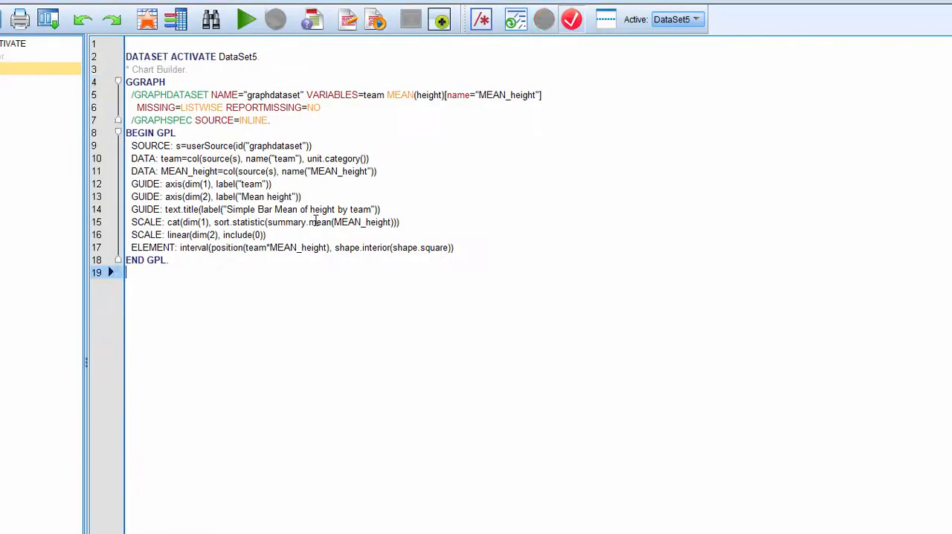
# Step: Highlight the sort.statistic line in the syntax, then bring the Output Viewer with the sorted chart forward
pyautogui.click(247, 19)
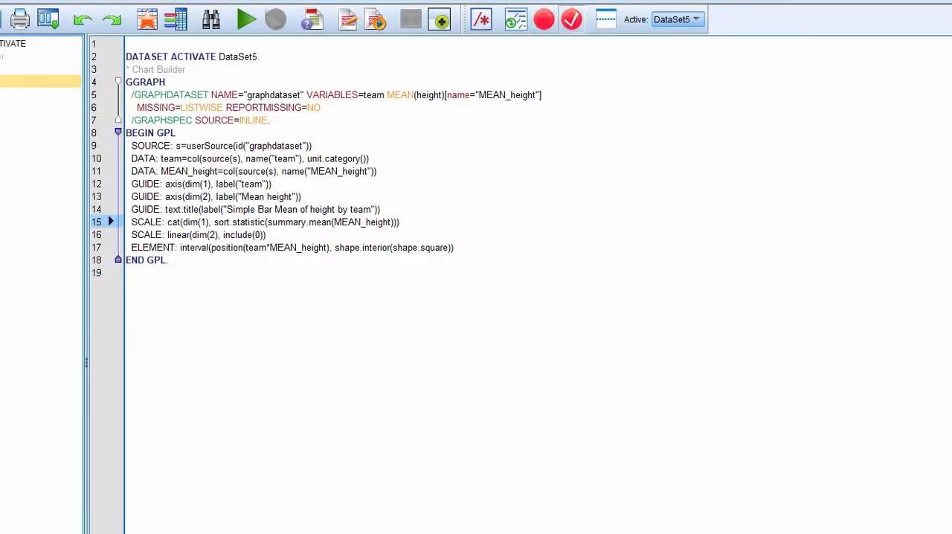
pyautogui.click(241, 18)
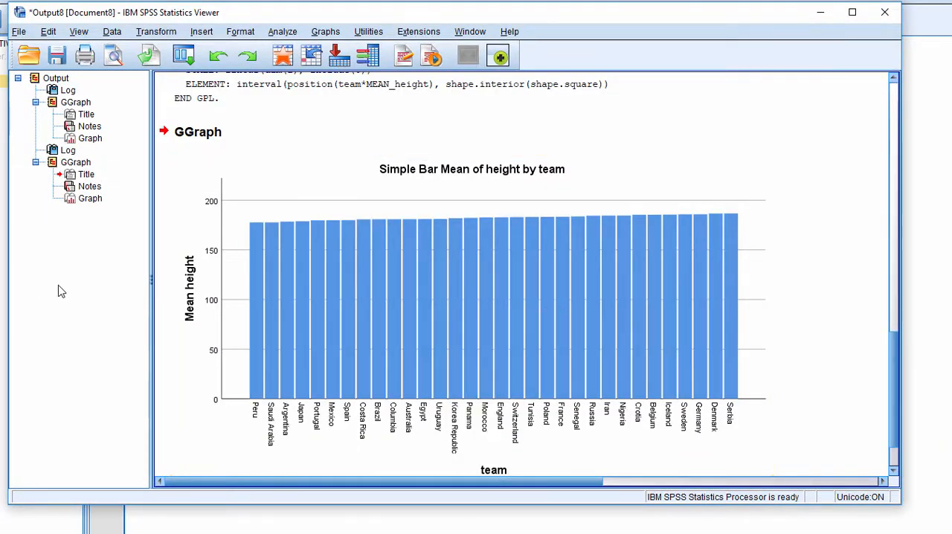
pyautogui.click(256, 231)
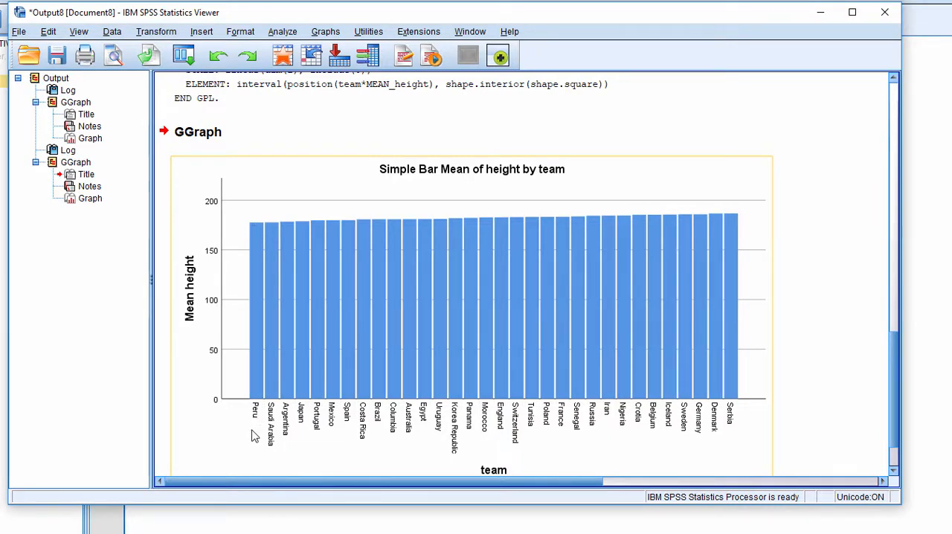
pyautogui.moveTo(253, 435)
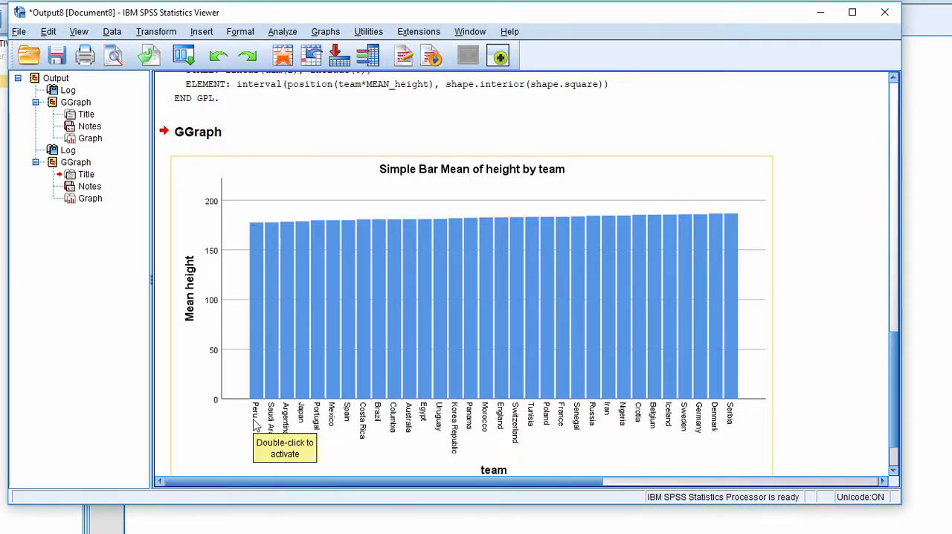
pyautogui.moveTo(253, 419)
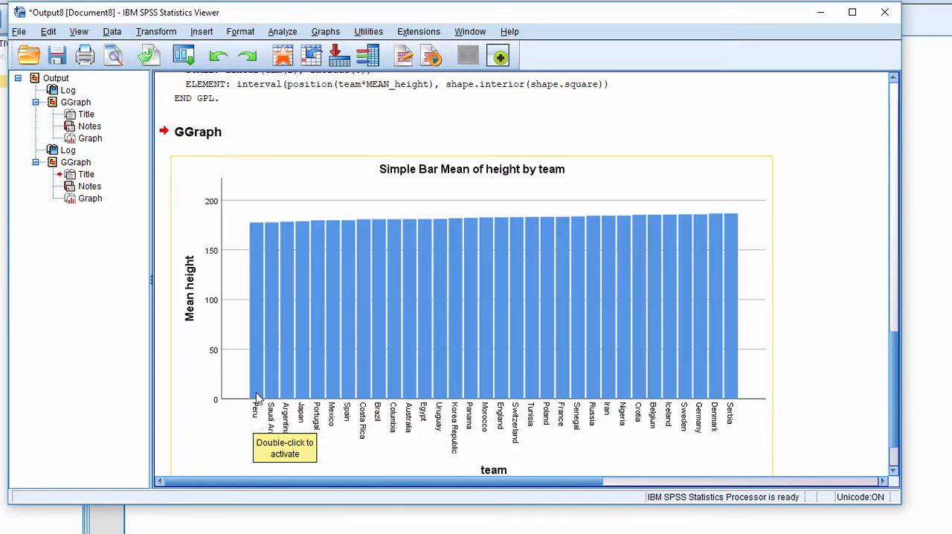
pyautogui.moveTo(743, 414)
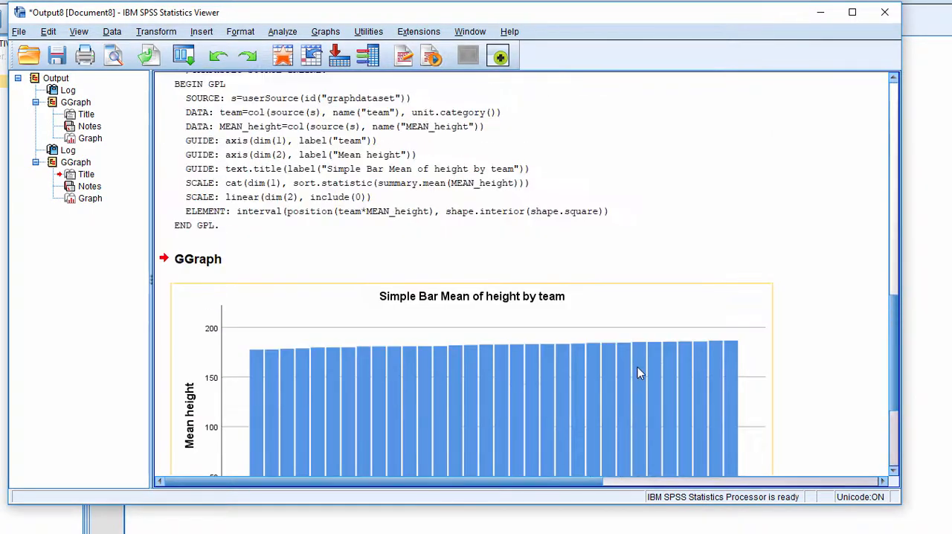
pyautogui.scroll(-3)
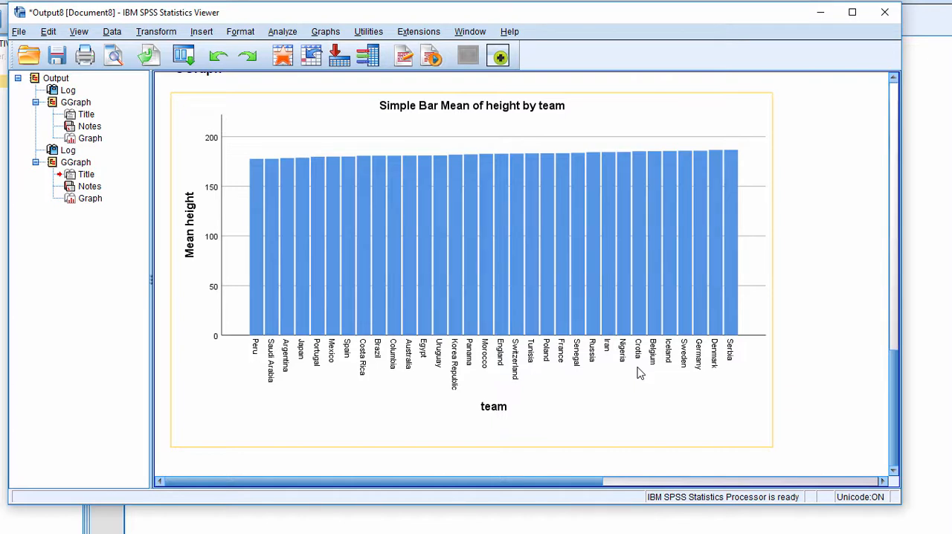
pyautogui.moveTo(643, 378)
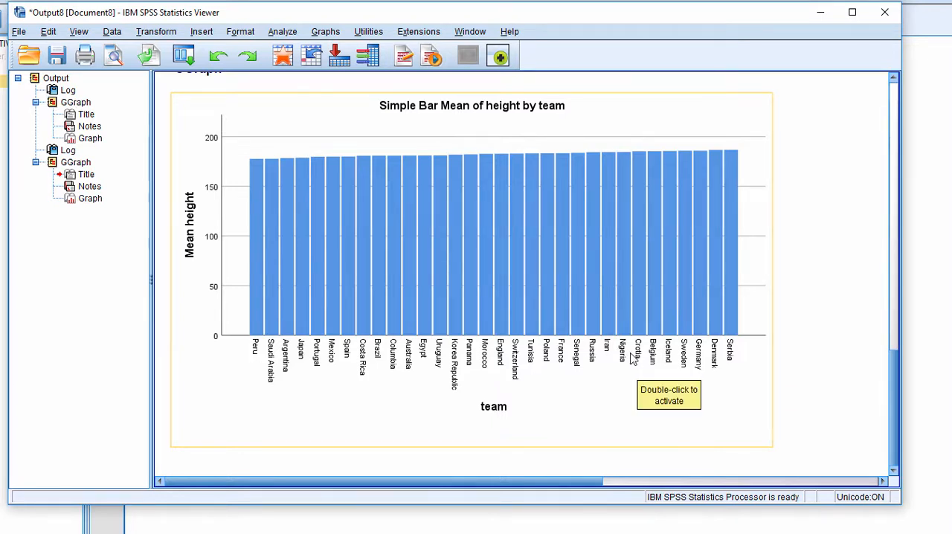